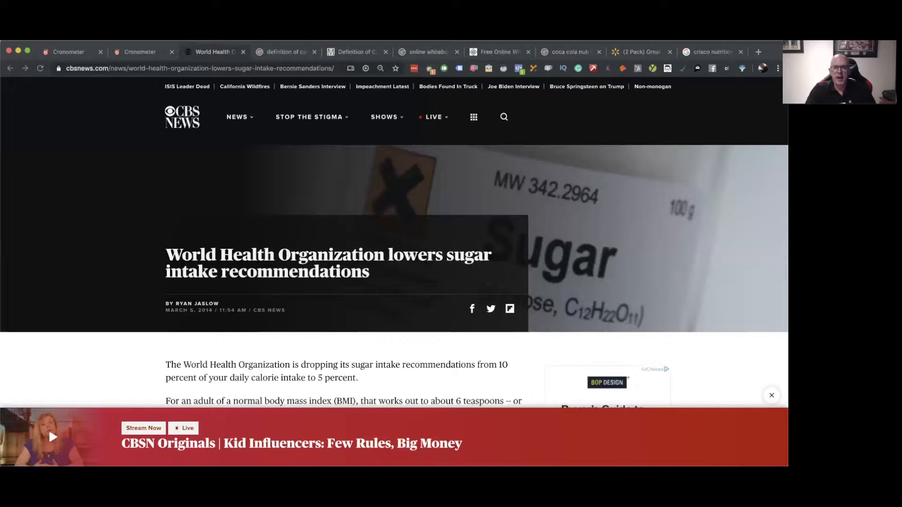
Scroll the current page, then bring up Walmart's Great Value Pure Cane Sugar 4 lb two-pack.
scroll("down", 3)
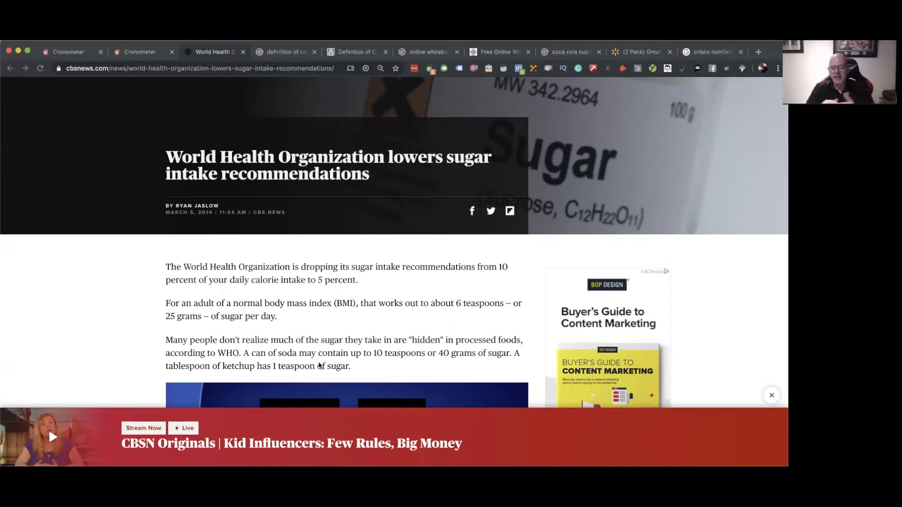
scroll("down", 3)
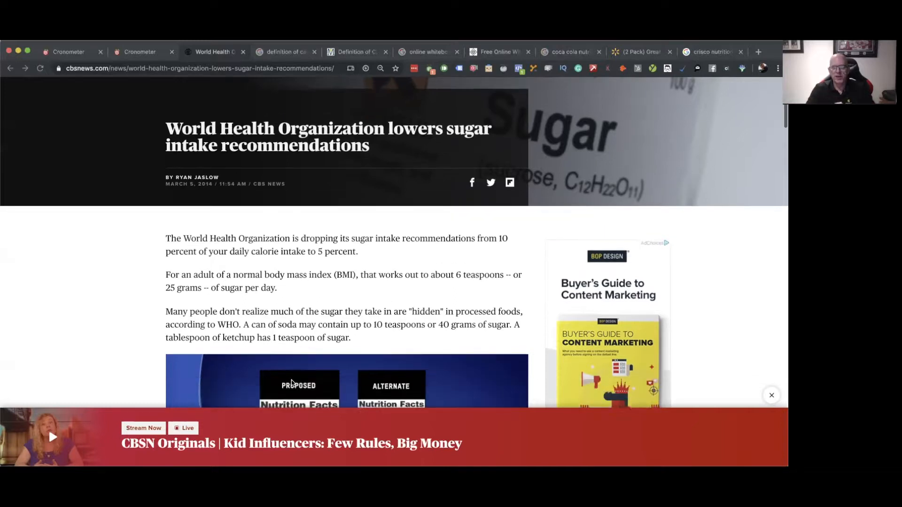
scroll("down", 3)
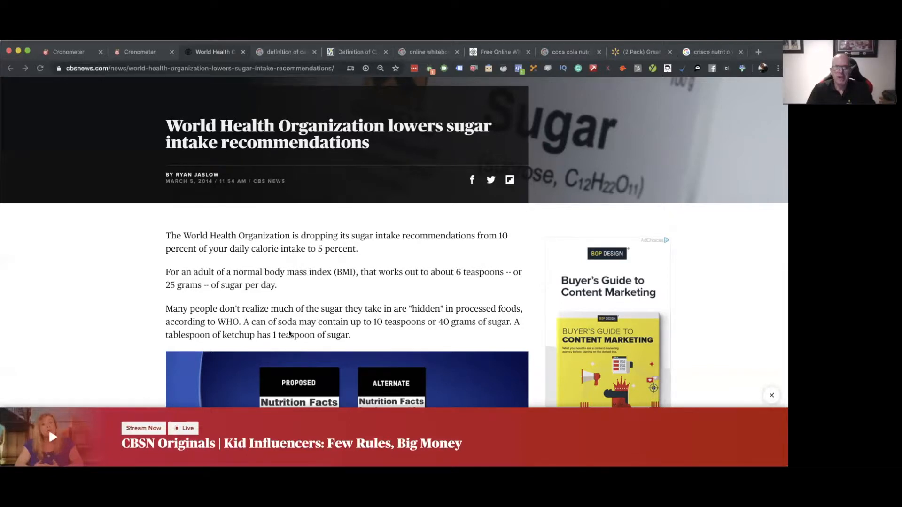
scroll("down", 3)
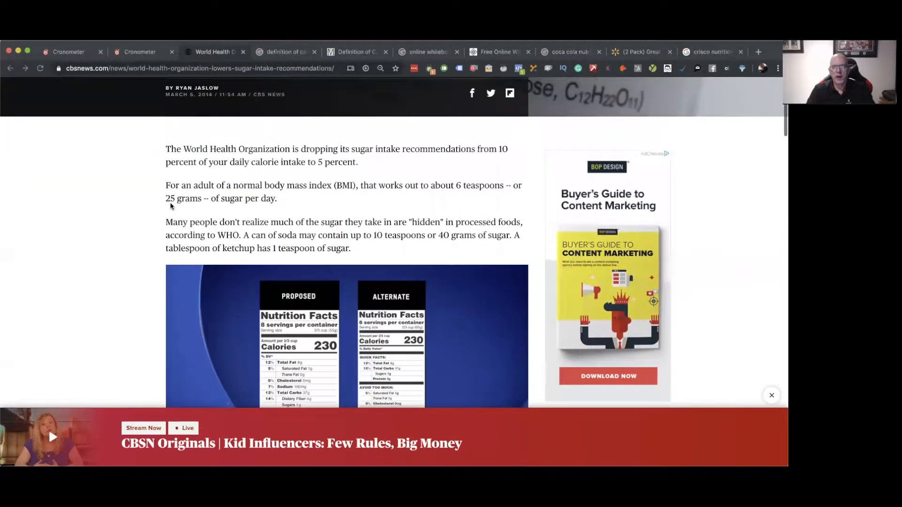
scroll("down", 3)
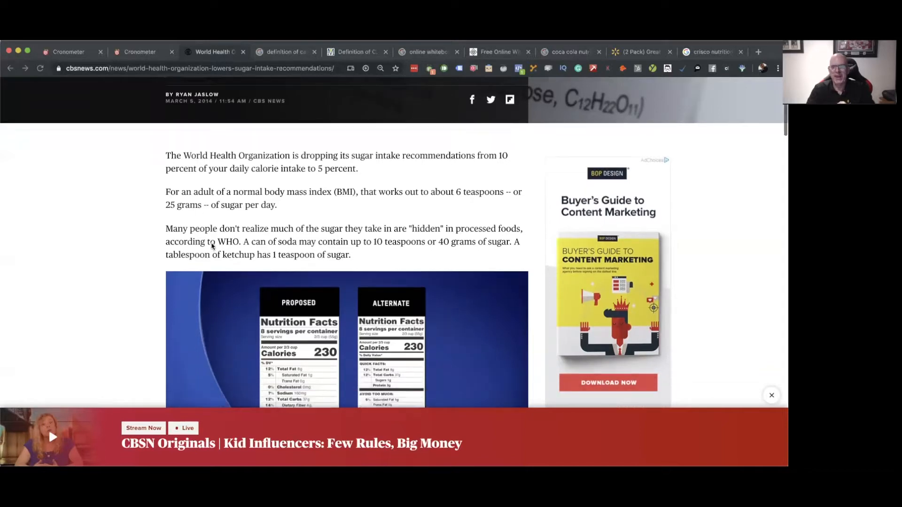
scroll("down", 3)
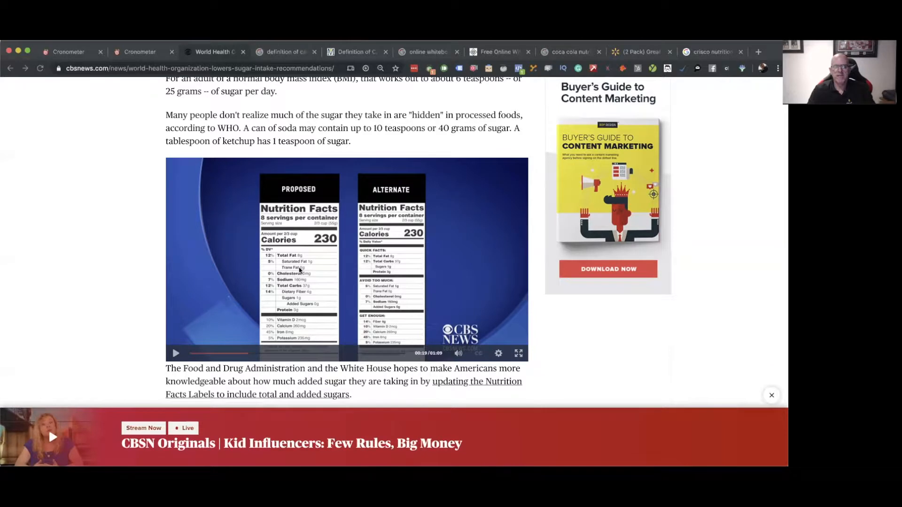
scroll("down", 3)
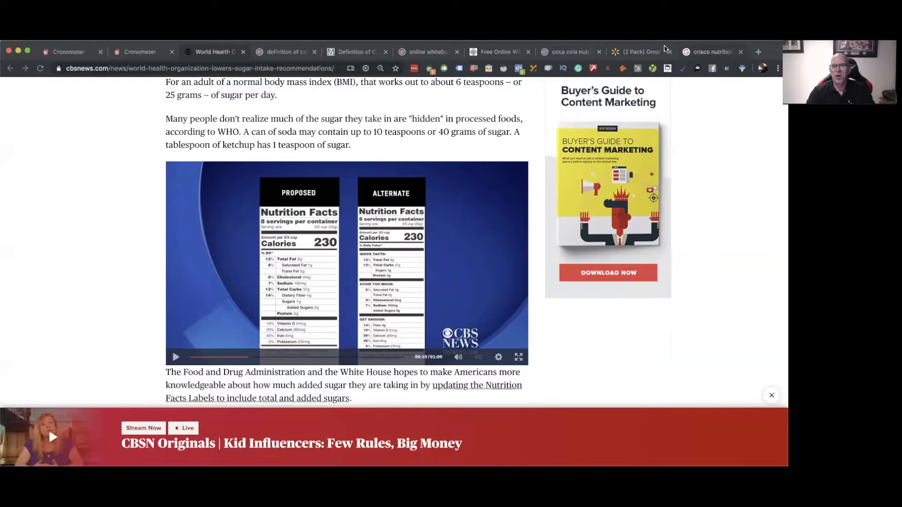
left_click(638, 51)
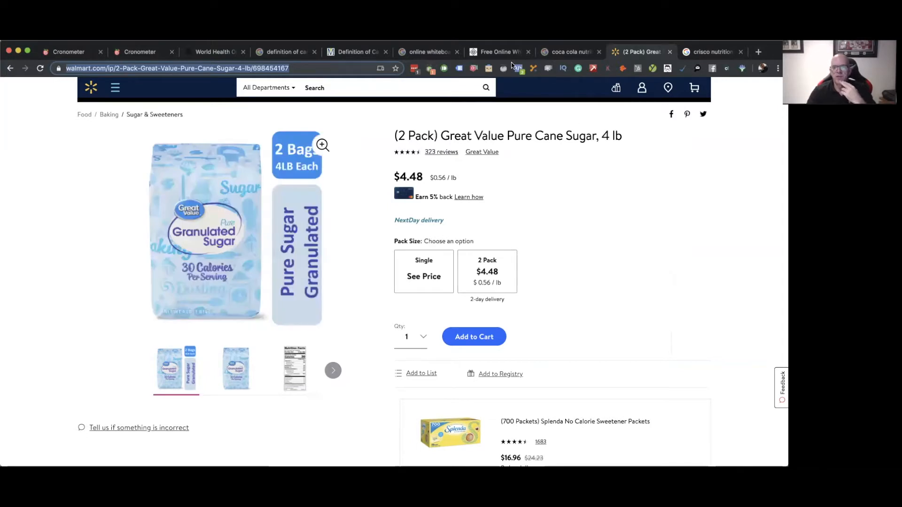
Browse Coca-Cola nutrition label images, then return to the 'definition of carbohydrates' search.
left_click(569, 52)
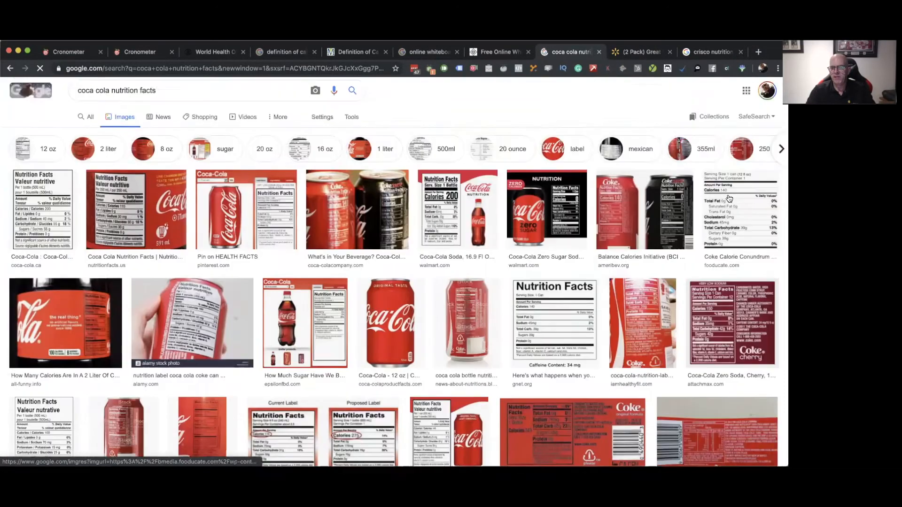
scroll("down", 3)
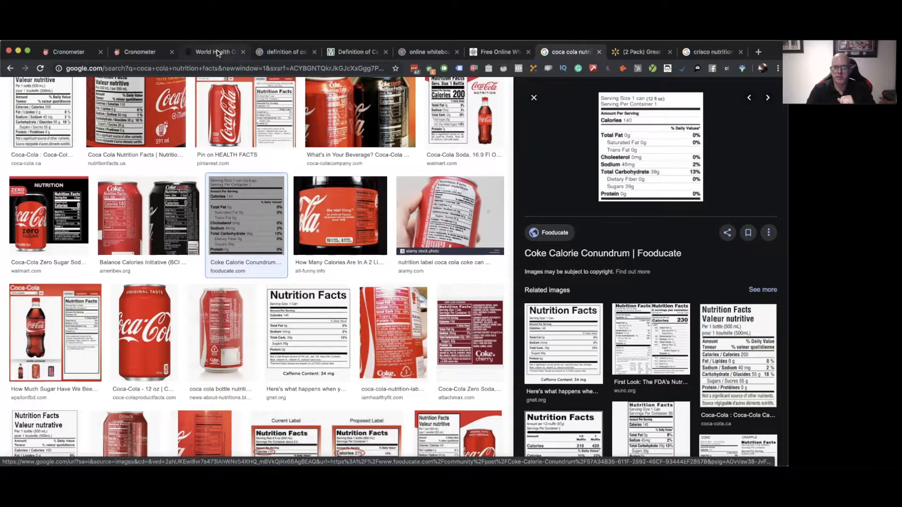
left_click(214, 51)
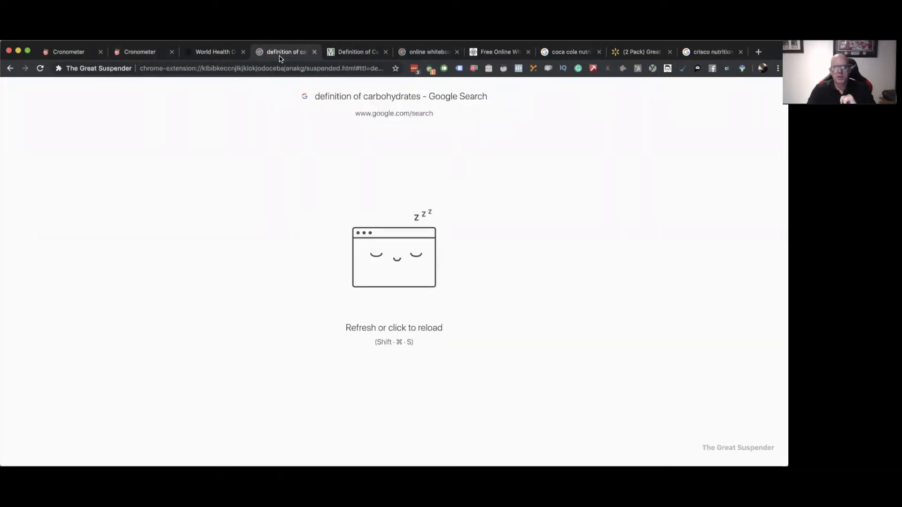
Scroll the CBS News WHO sugar article to the proposed and alternate Nutrition Facts labels.
left_click(215, 51)
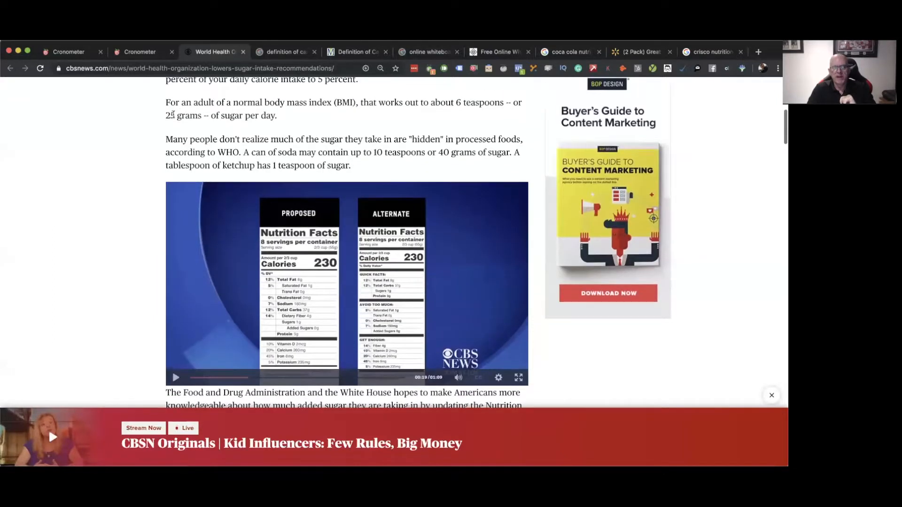
scroll("down", 3)
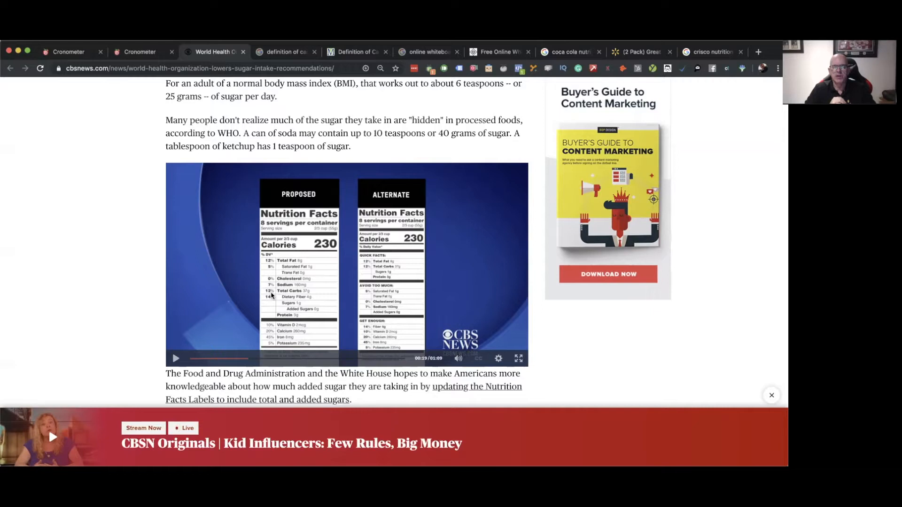
mouse_move(306, 293)
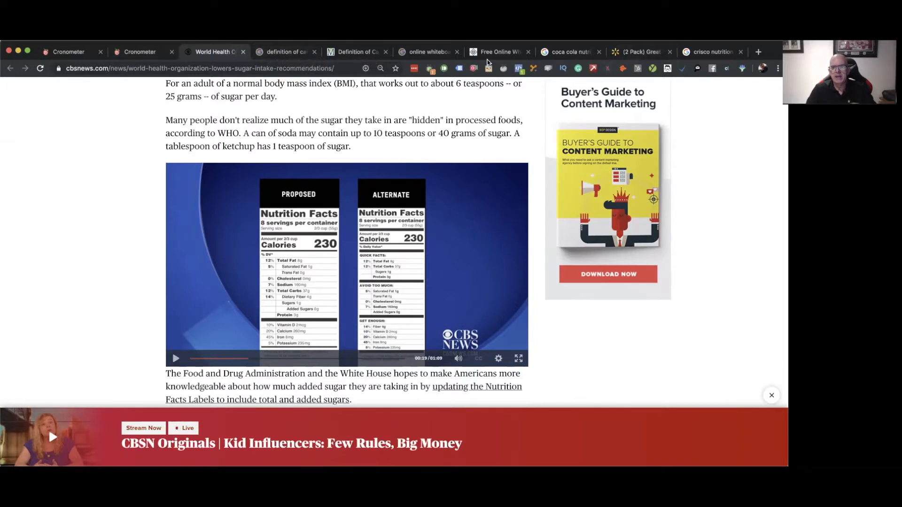
Show the whiteboard with the sugar calculation '37 g = 12% or 308 g or 77 tsp'.
left_click(500, 52)
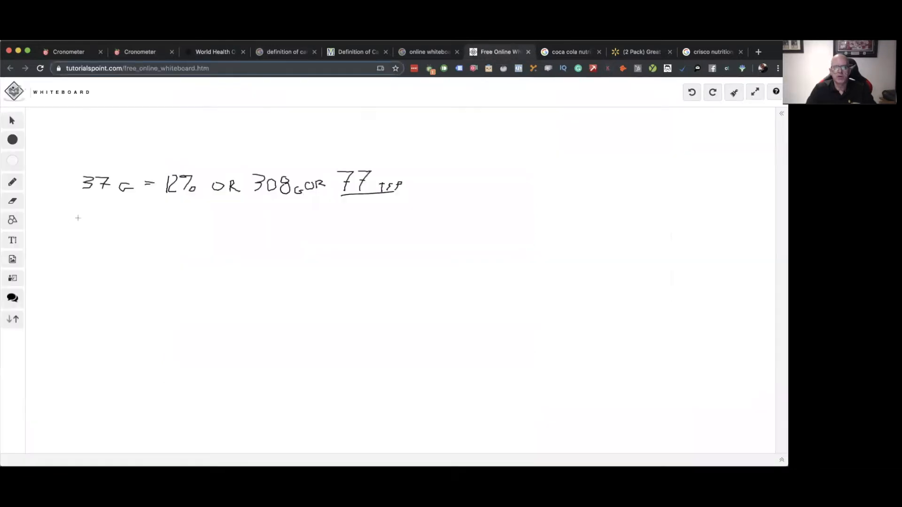
mouse_move(262, 194)
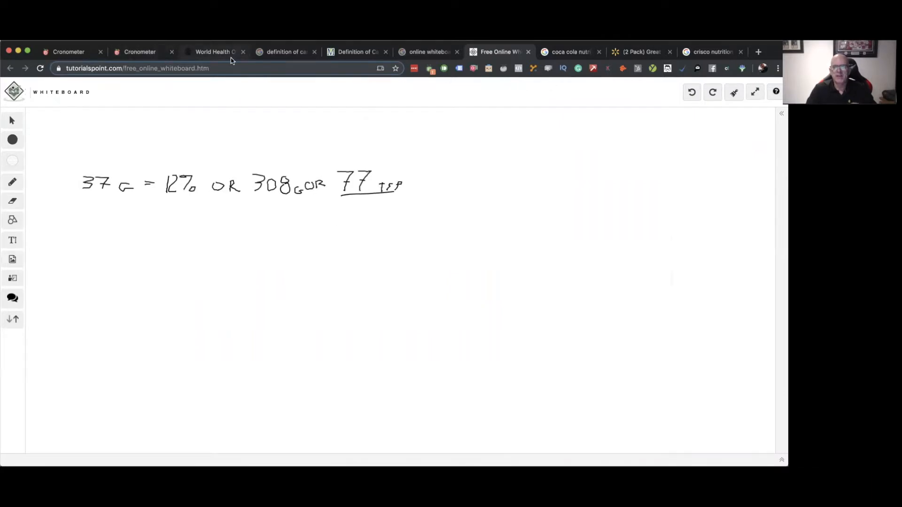
Revisit the CBS News WHO sugar article, then bring up the Cronometer October 27 diary.
left_click(215, 52)
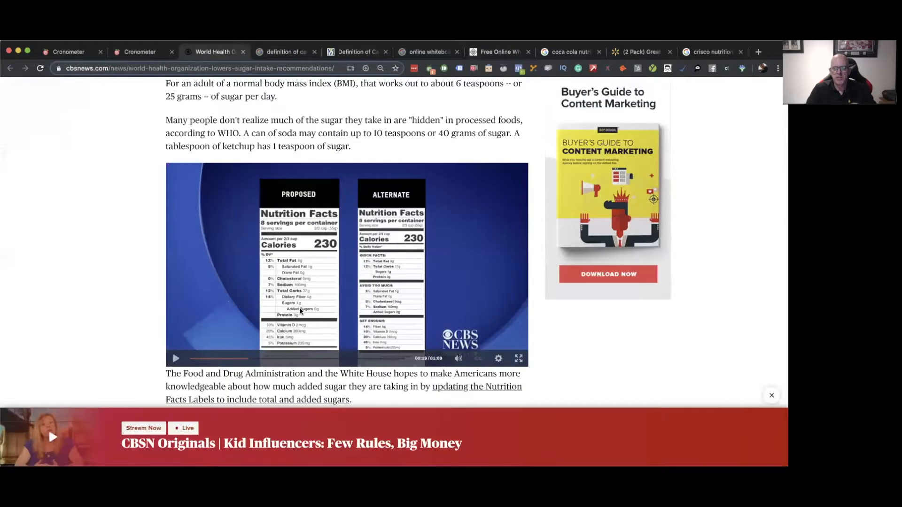
mouse_move(299, 273)
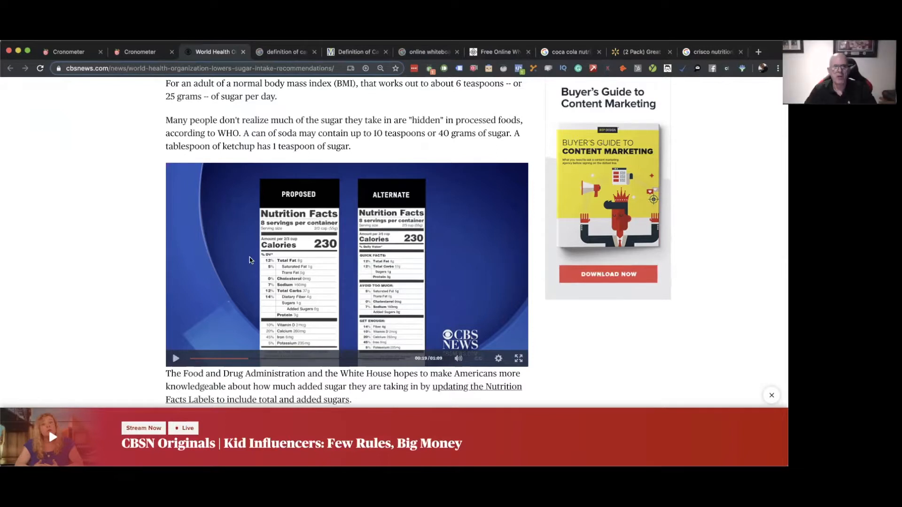
left_click(69, 51)
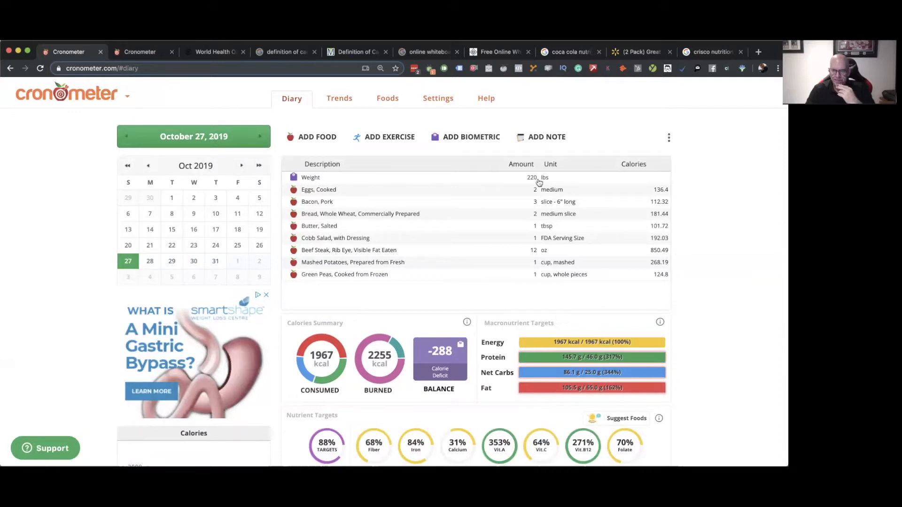
mouse_move(460, 157)
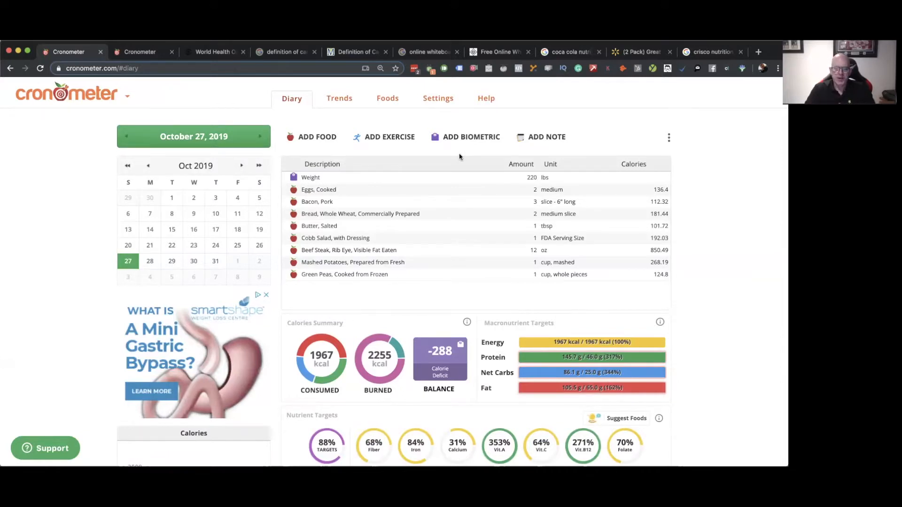
Scroll the October 27 diary through foods, calories (1967.4 kcal) and the vitamin breakdown.
scroll("down", 3)
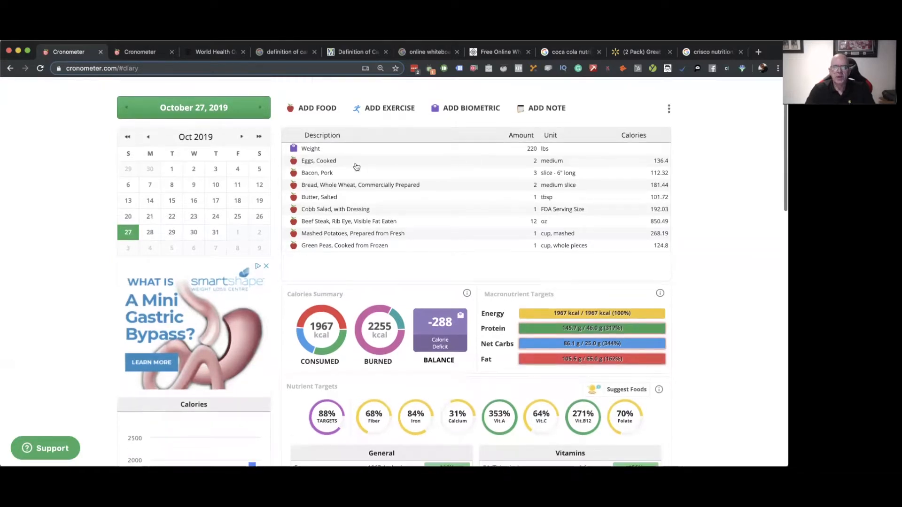
scroll("down", 3)
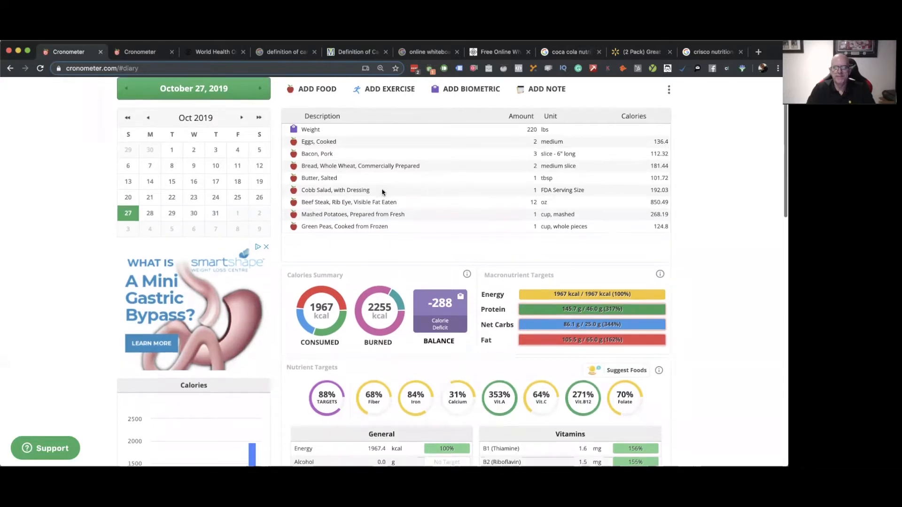
scroll("down", 3)
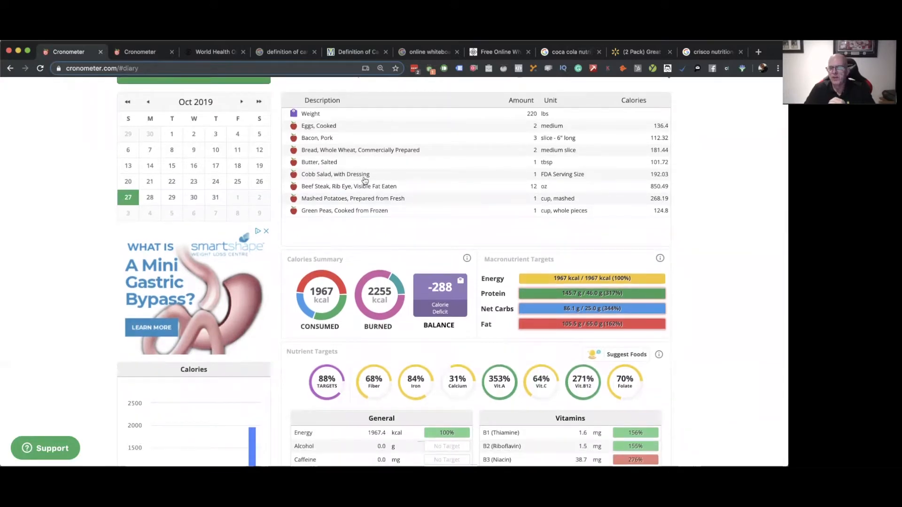
mouse_move(367, 189)
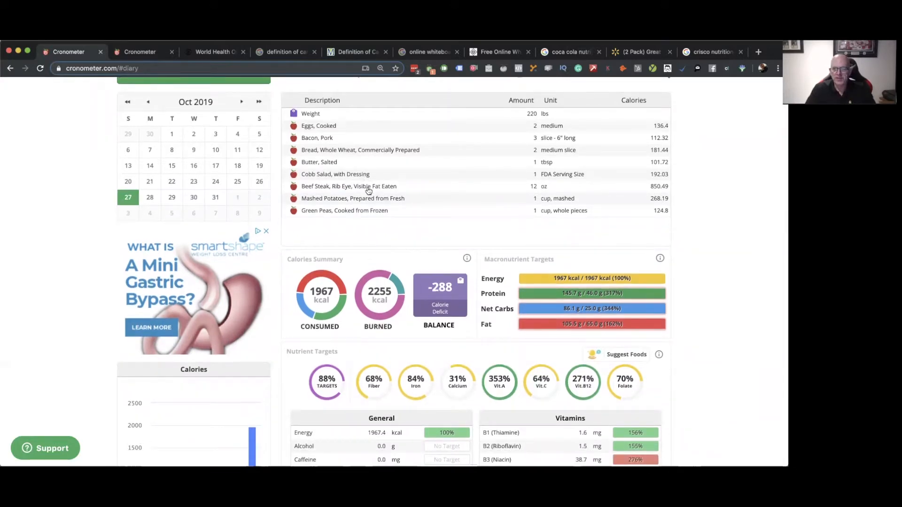
scroll("down", 3)
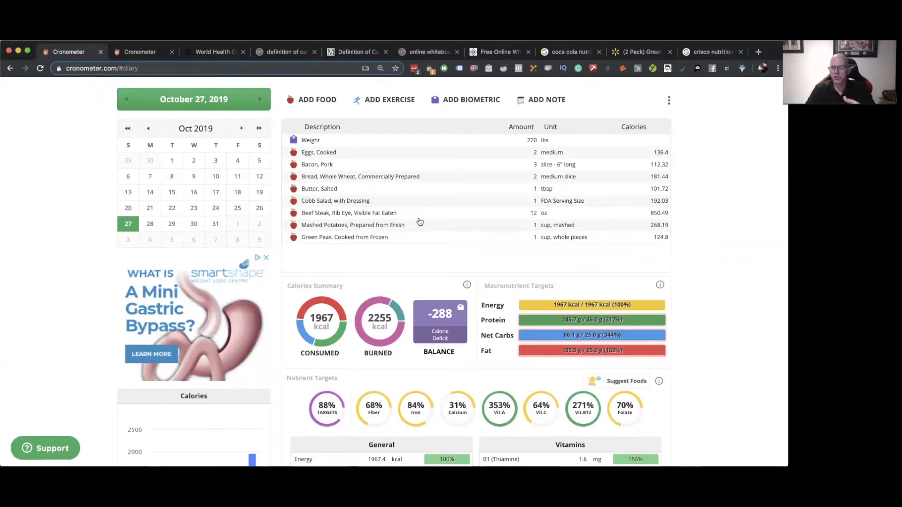
mouse_move(421, 171)
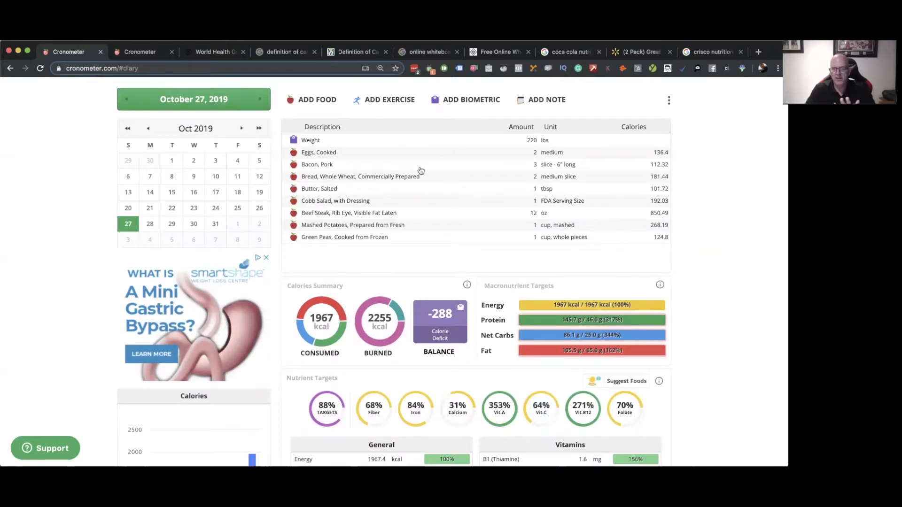
scroll("down", 3)
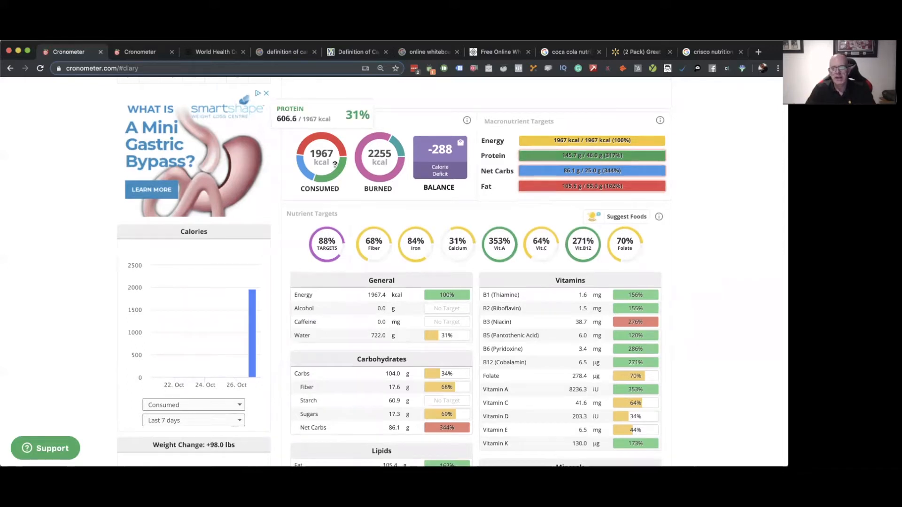
scroll("down", 3)
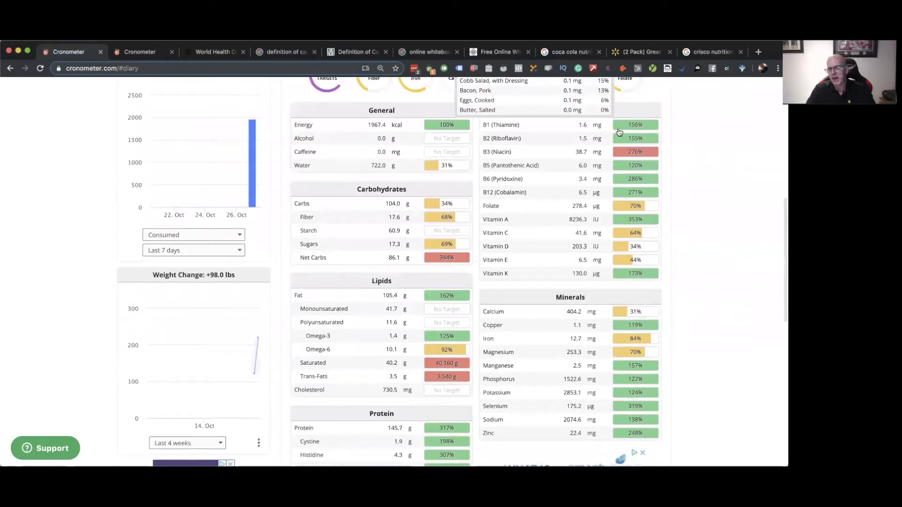
scroll("down", 3)
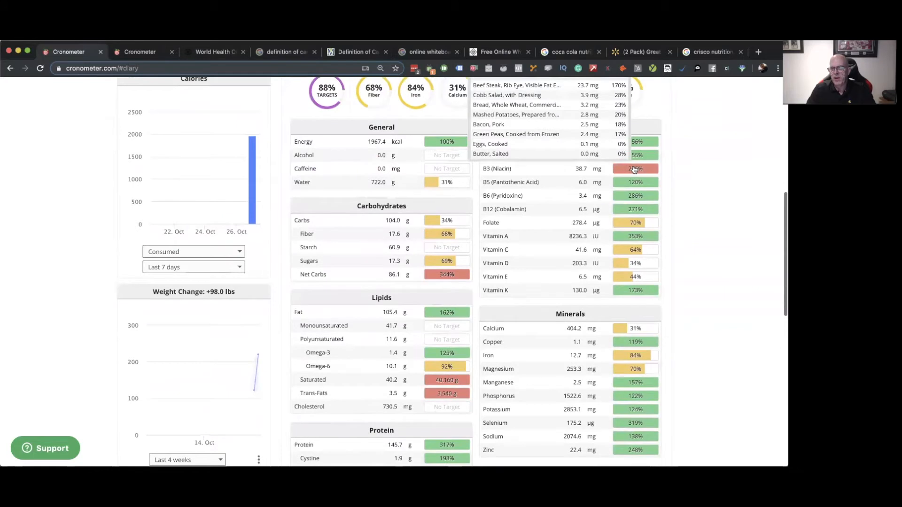
scroll("down", 3)
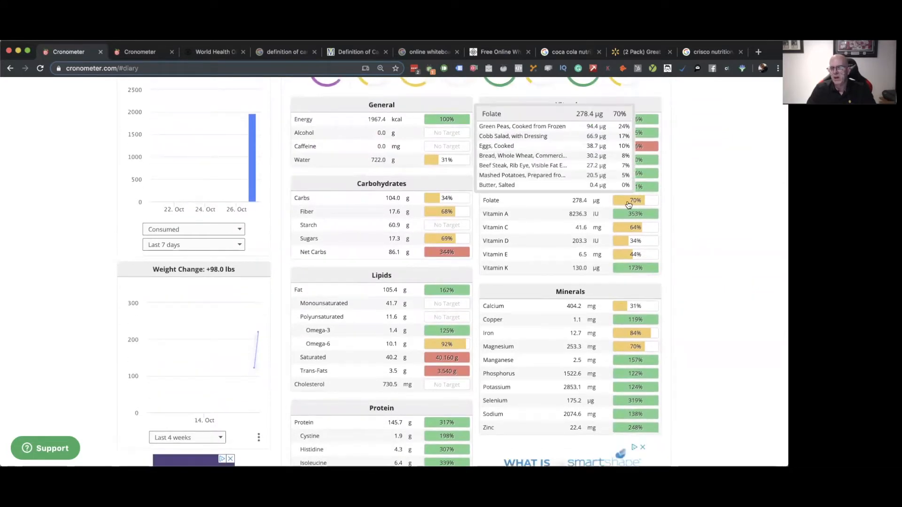
scroll("down", 3)
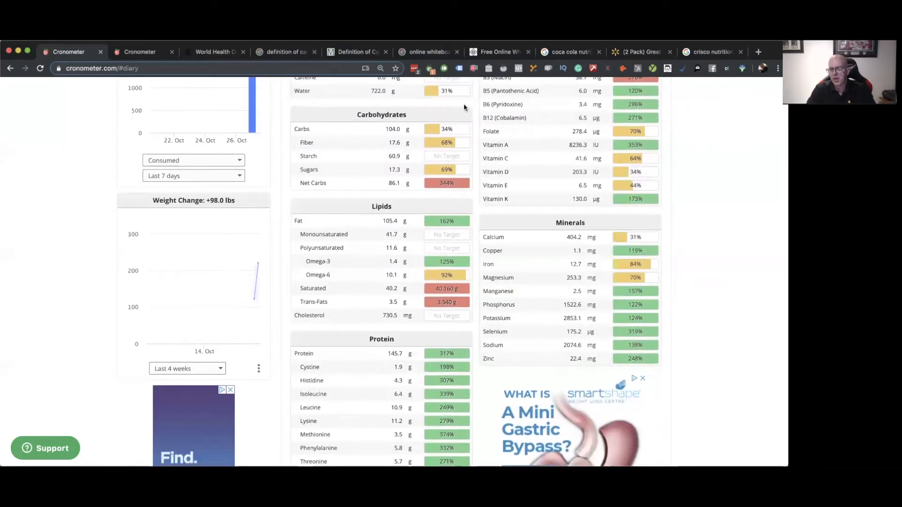
scroll("down", 3)
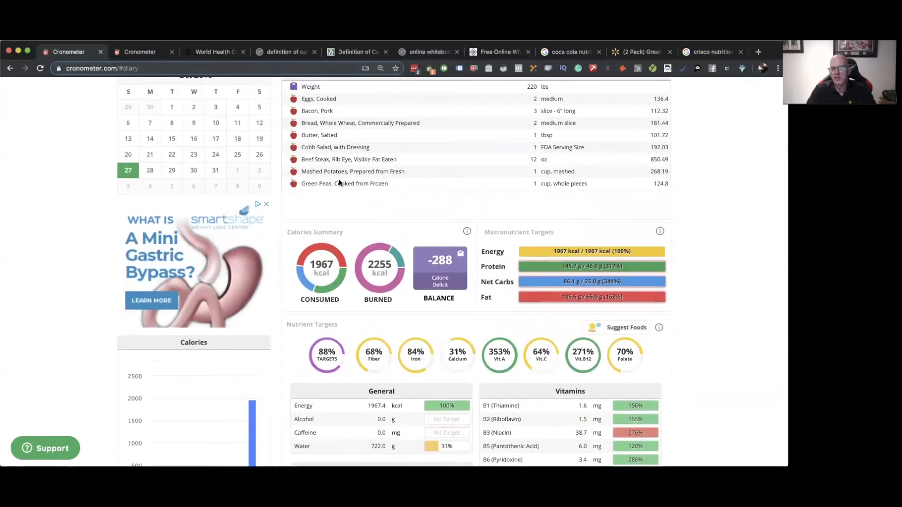
scroll("down", 3)
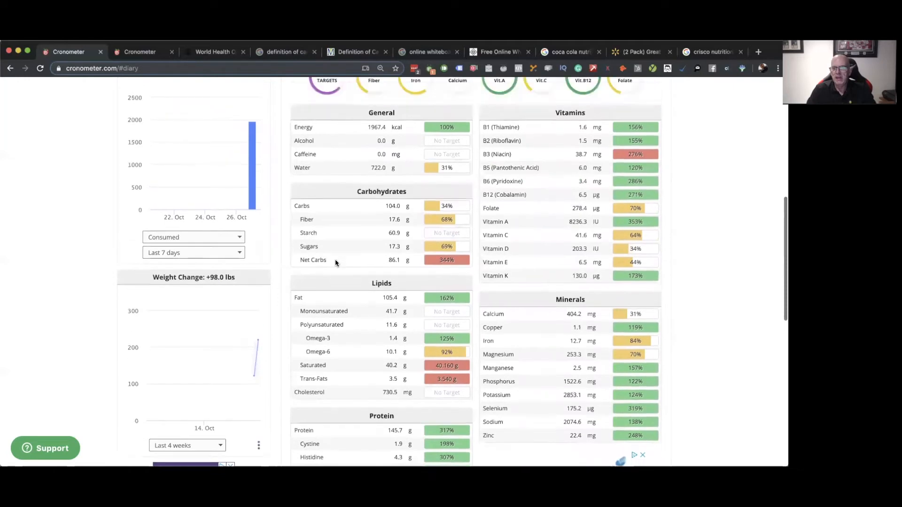
scroll("down", 3)
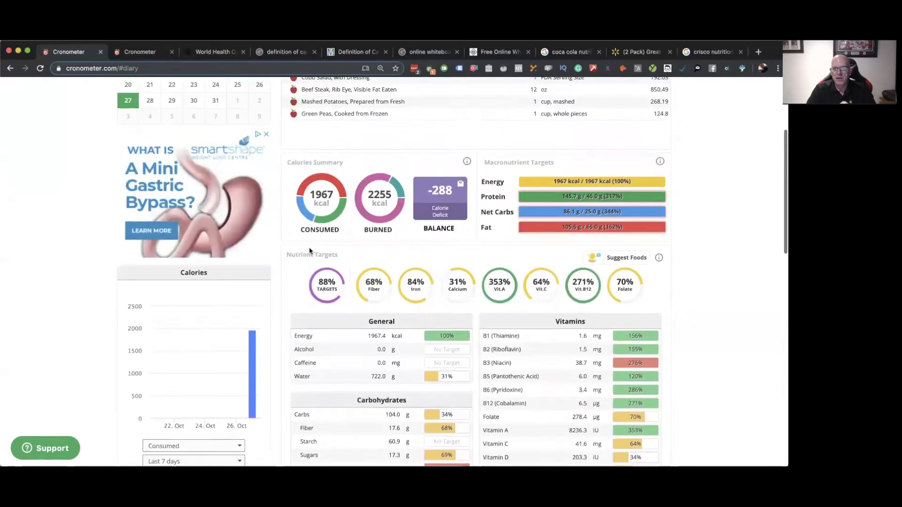
scroll("up", 3)
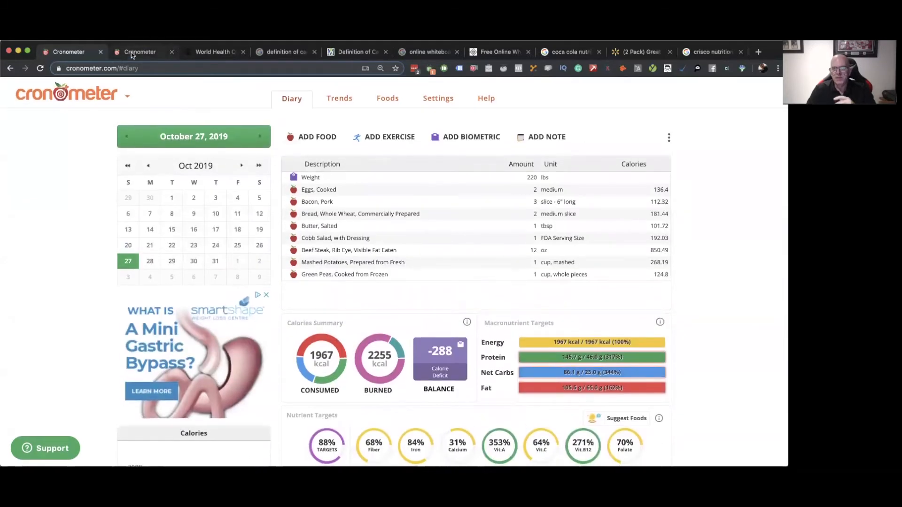
scroll("down", 3)
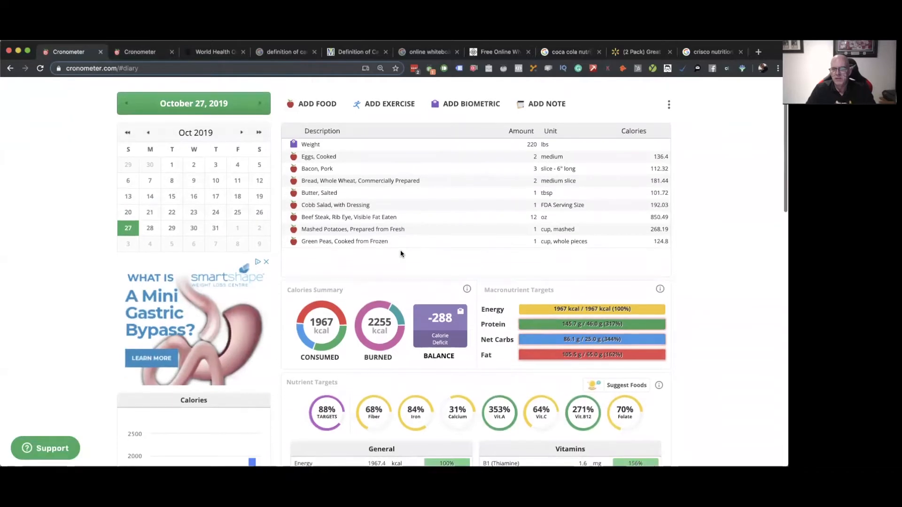